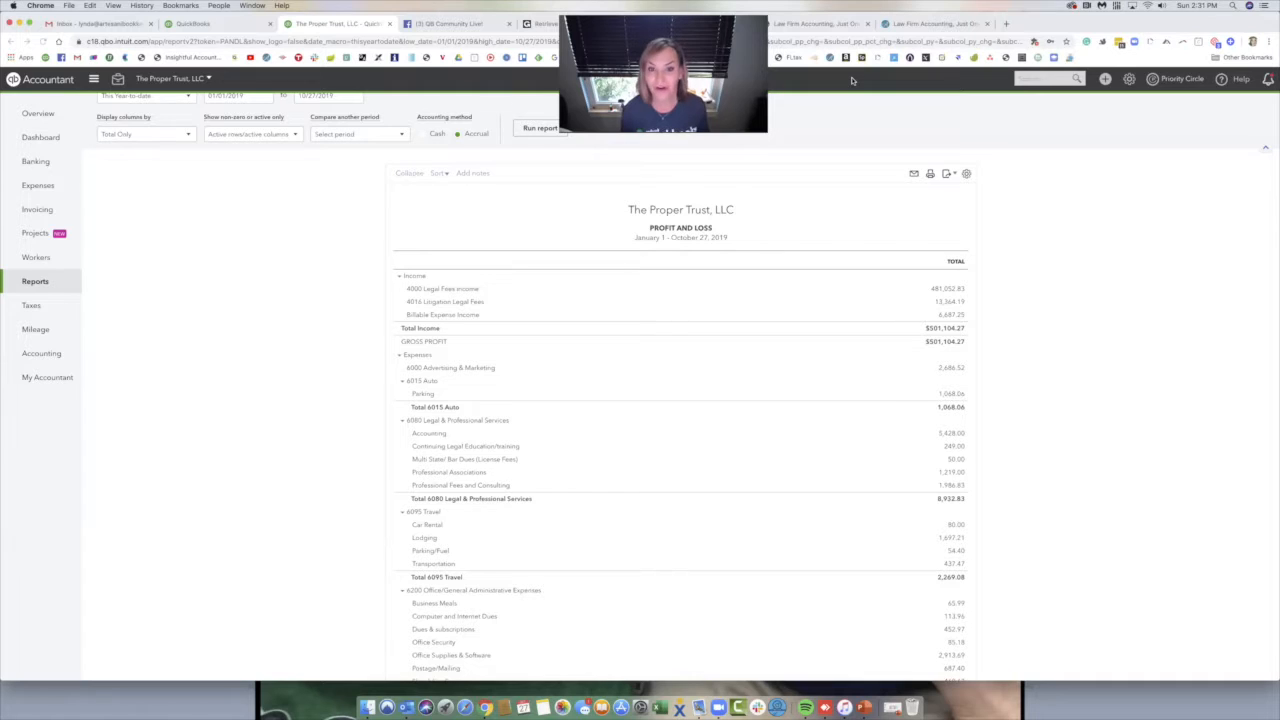
{"action": "mouse_move", "coordinate": [924, 162]}
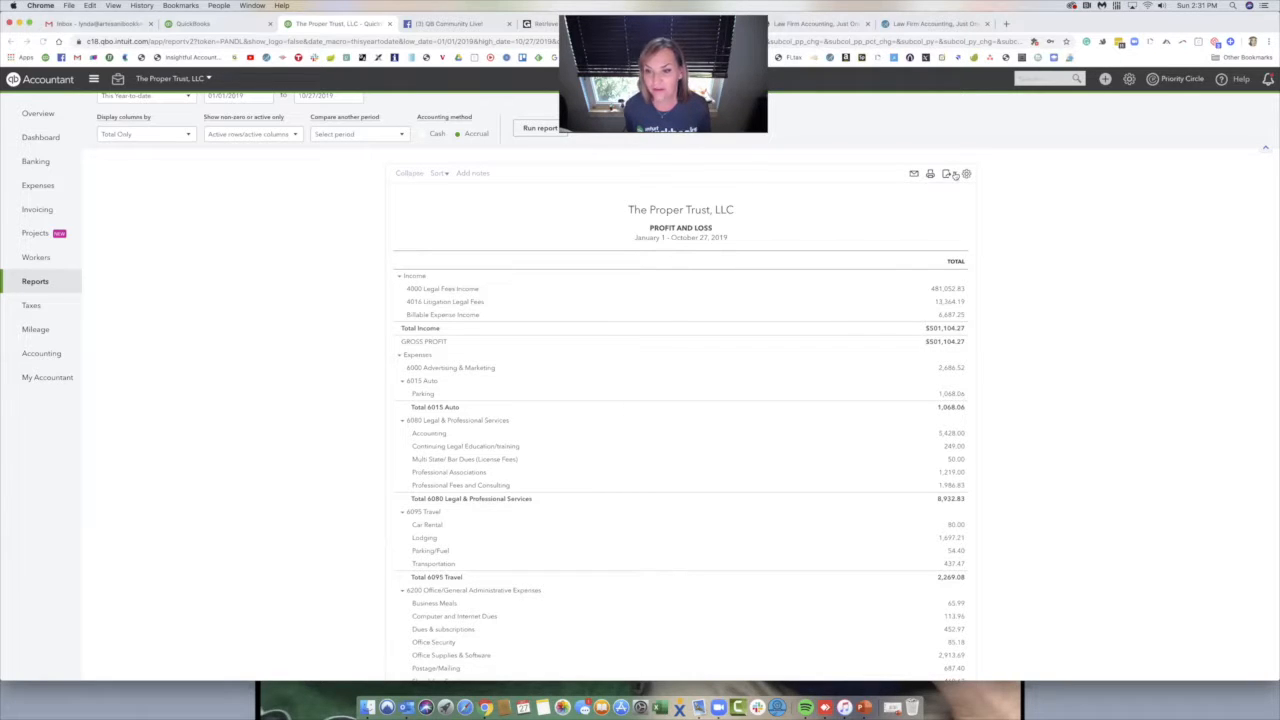
Begin exporting The Proper Trust, LLC Profit and Loss report via the Export icon
{"action": "left_click", "coordinate": [948, 172]}
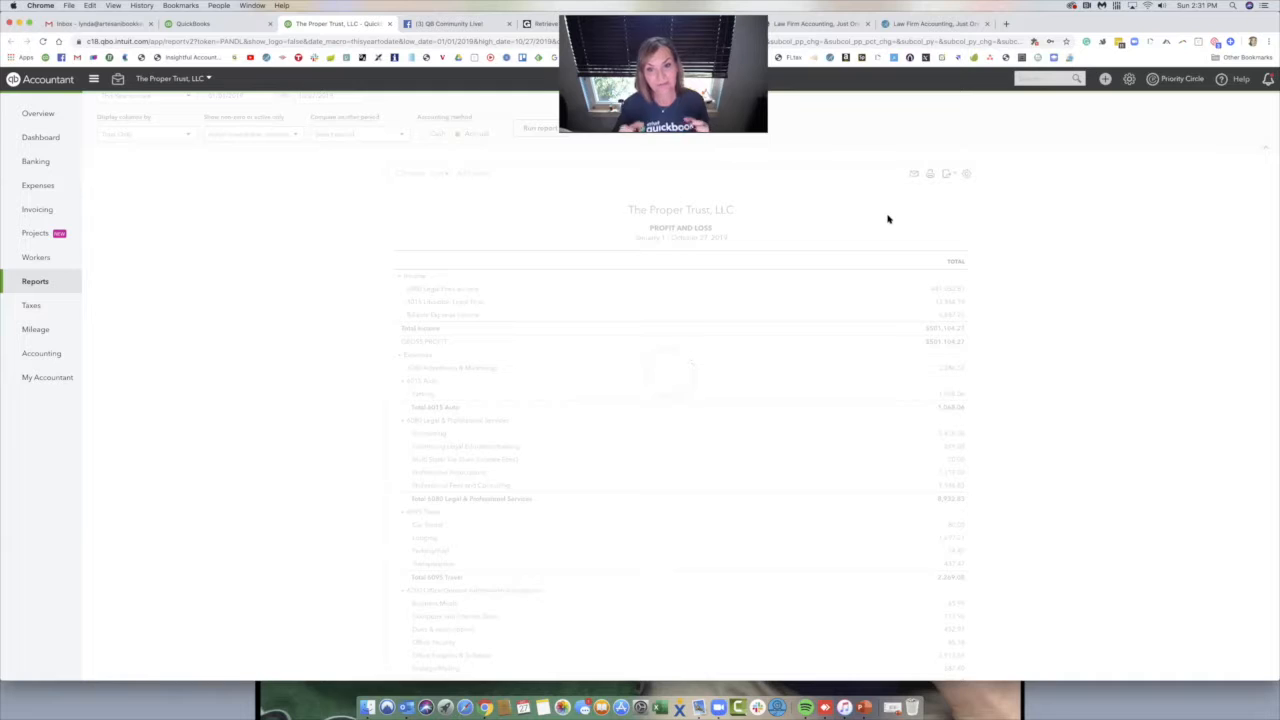
{"action": "left_click", "coordinate": [456, 24]}
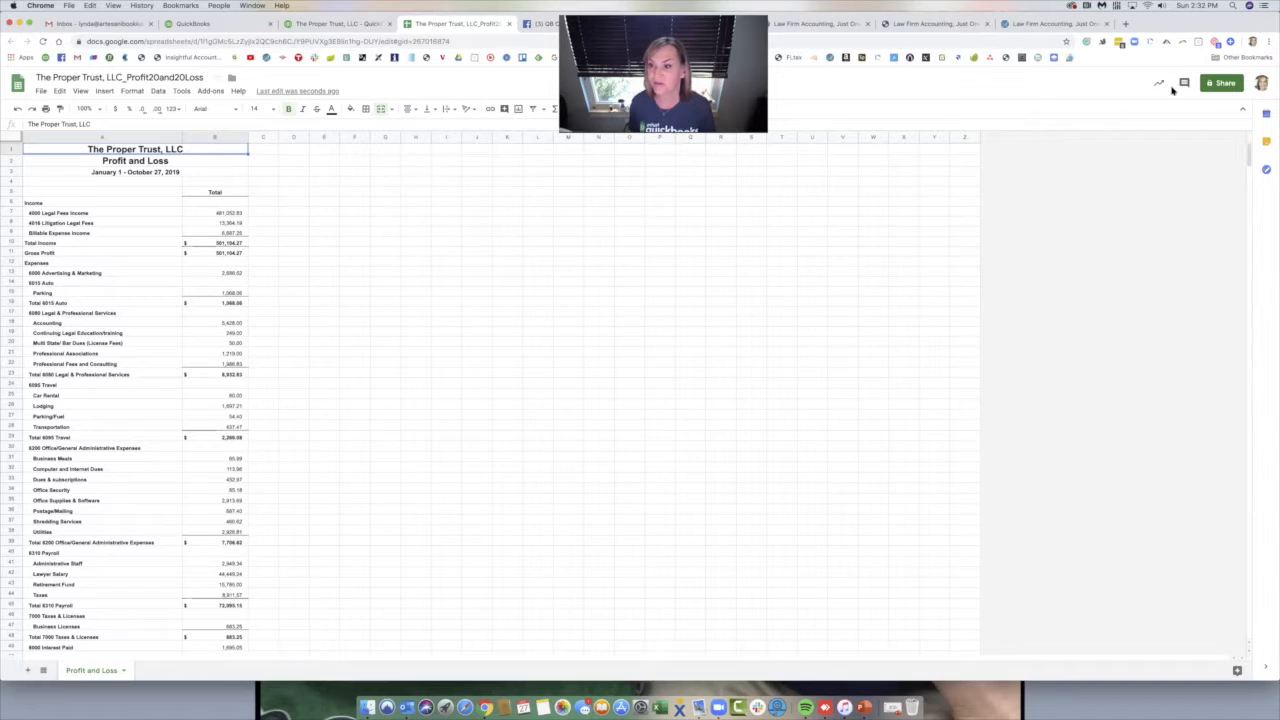
{"action": "mouse_move", "coordinate": [1184, 82]}
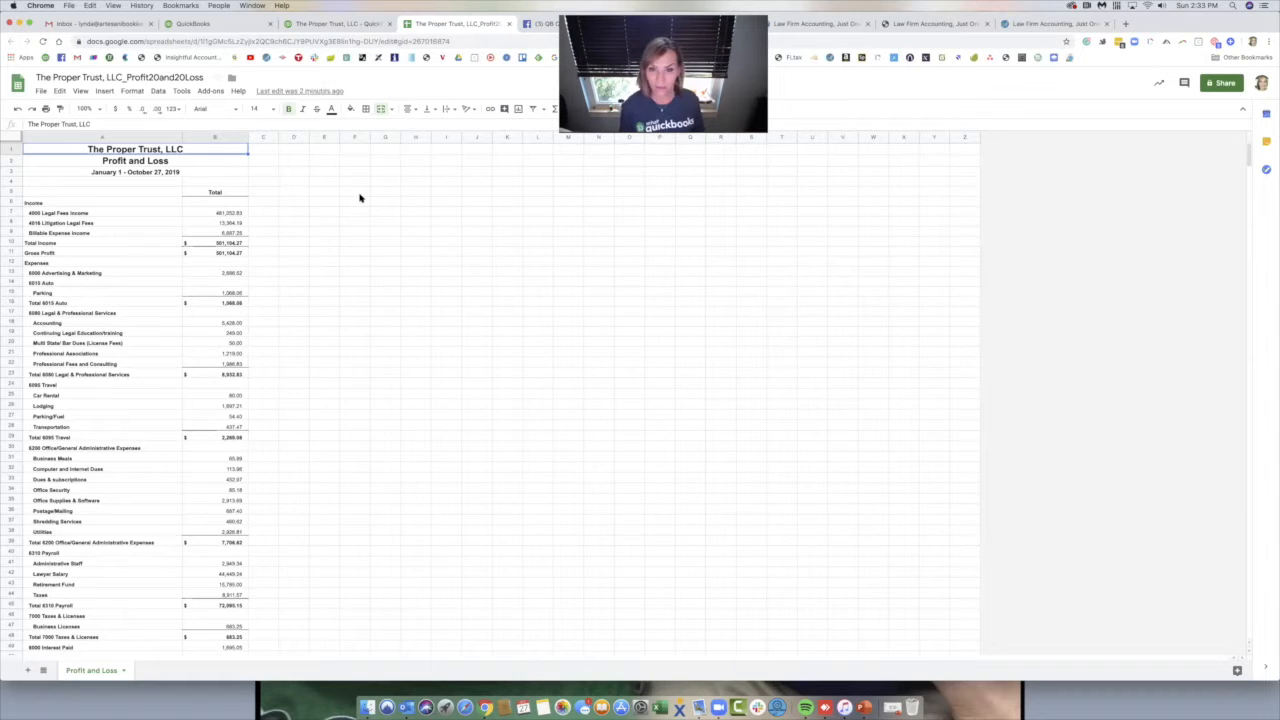
{"action": "mouse_move", "coordinate": [264, 212]}
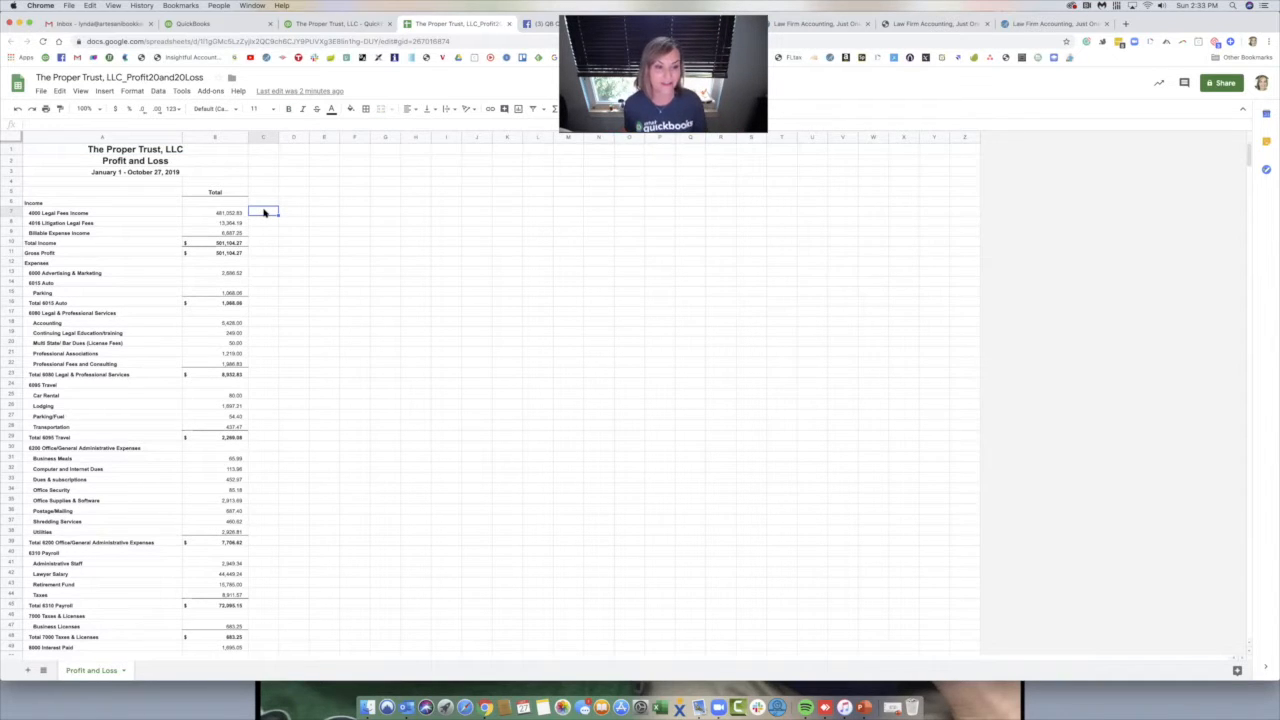
Insert a checkbox in the cell beside the first income line
{"action": "left_click", "coordinate": [104, 92]}
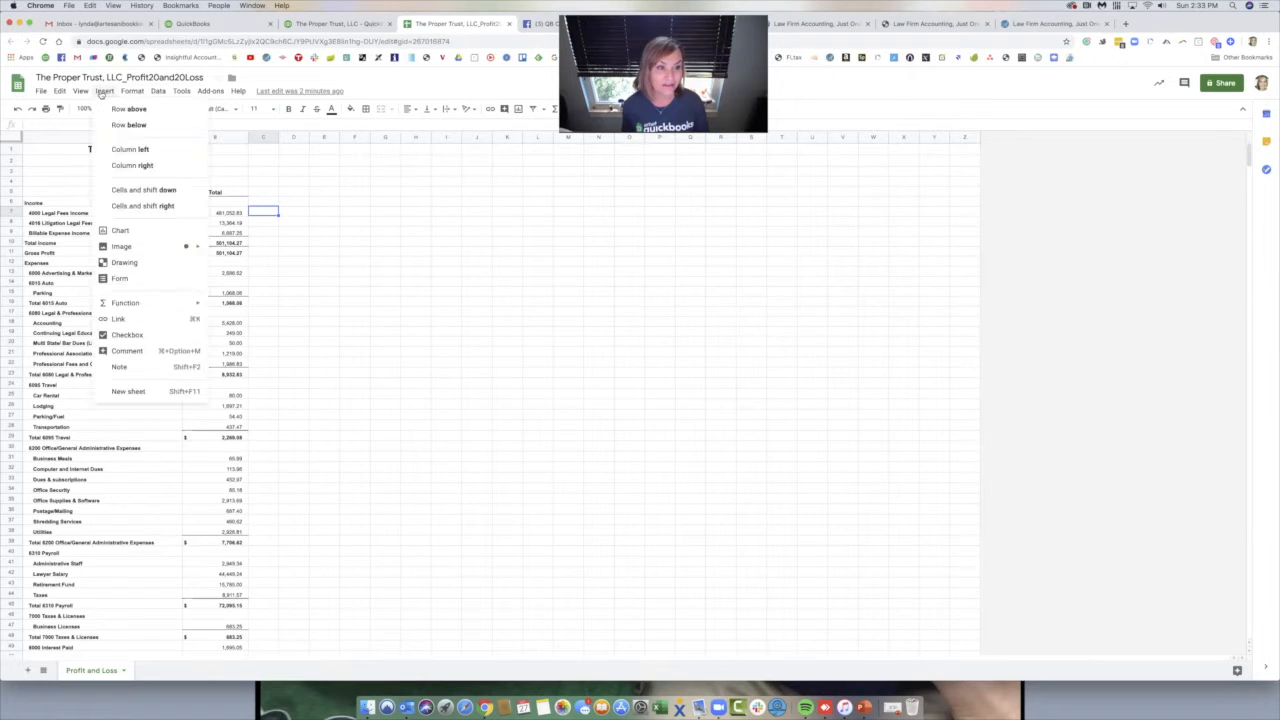
{"action": "mouse_move", "coordinate": [128, 336]}
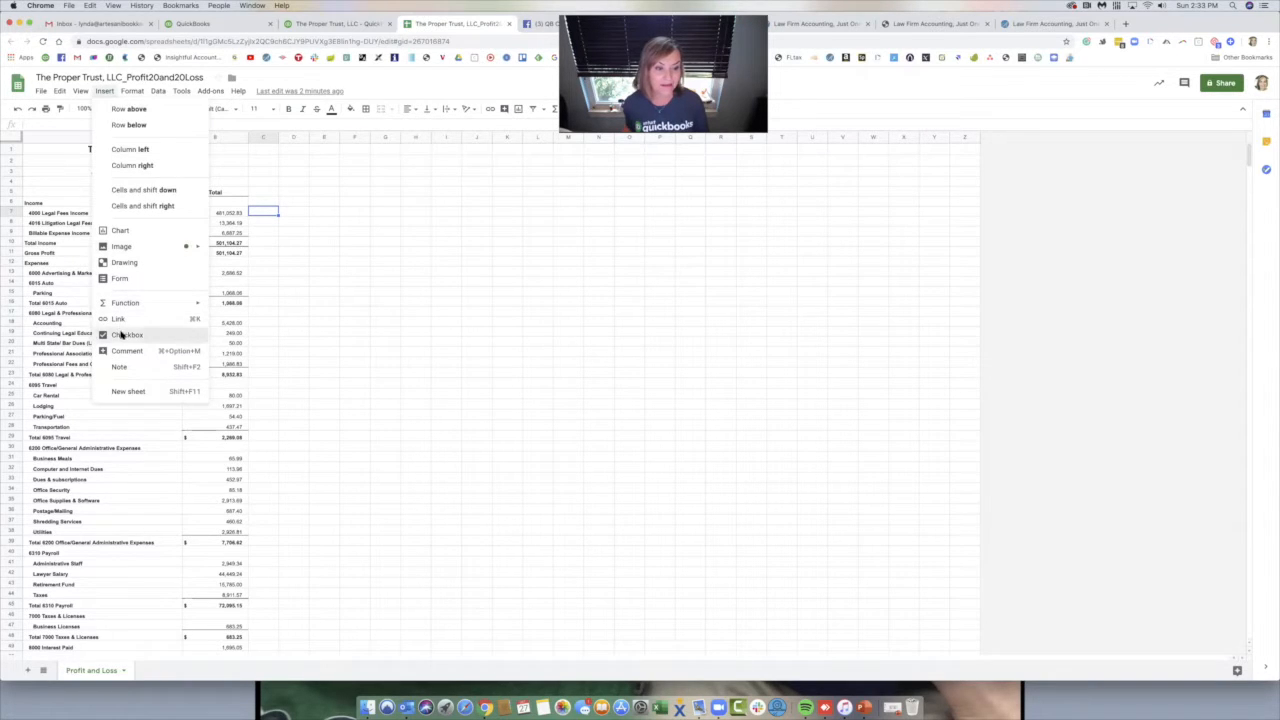
{"action": "right_click", "coordinate": [264, 212]}
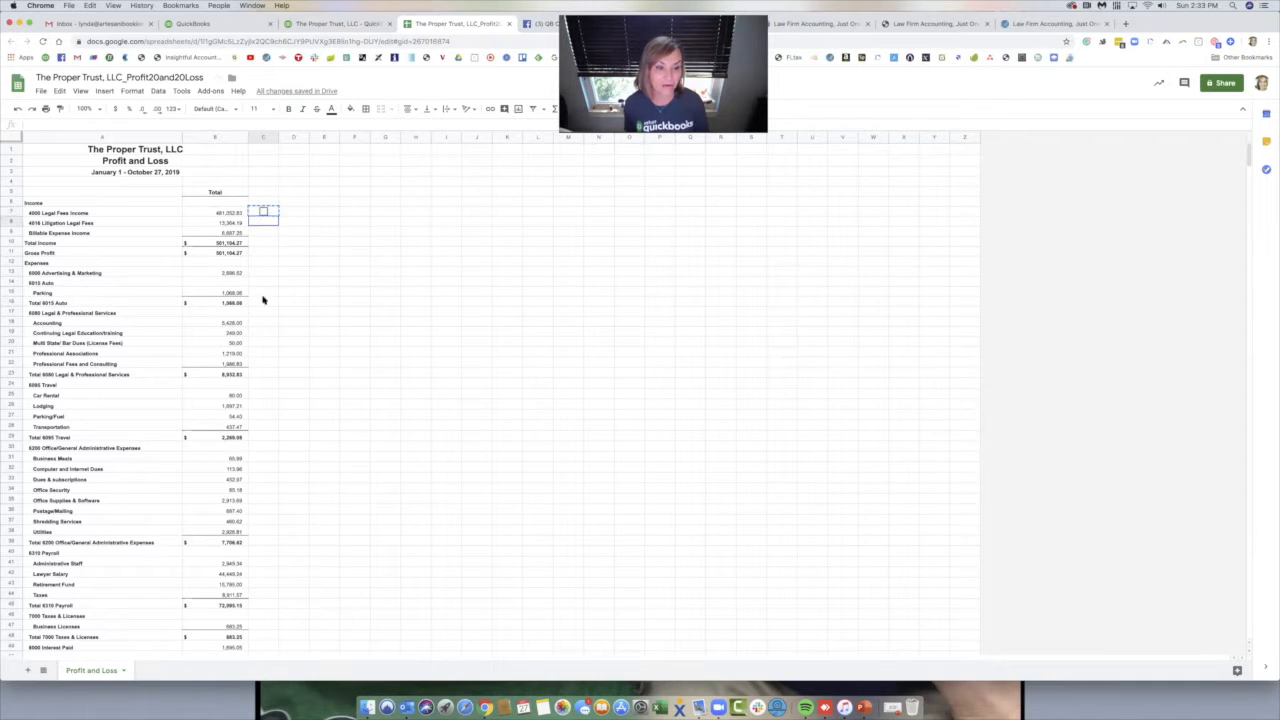
Fill the checkbox down column C beside the report rows and tick the first two income lines
{"action": "left_click_drag", "start_coordinate": [264, 212], "coordinate": [264, 490]}
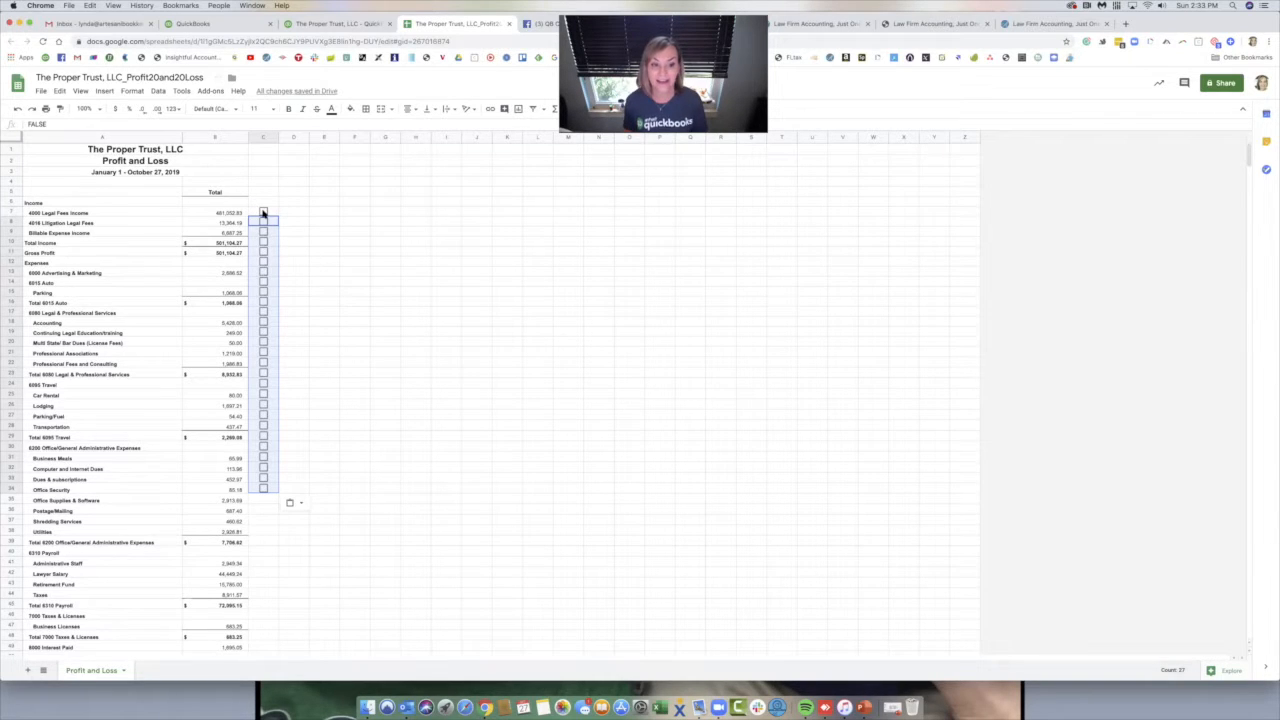
{"action": "left_click", "coordinate": [264, 212]}
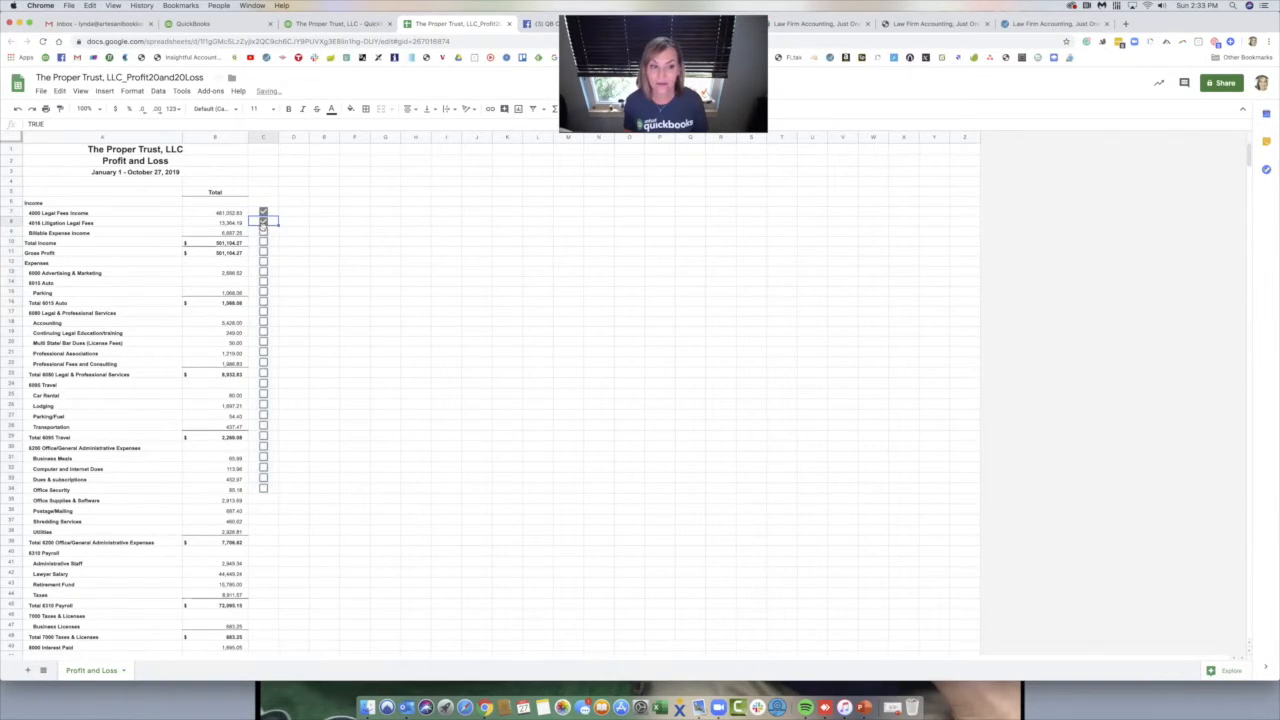
{"action": "left_click", "coordinate": [264, 232]}
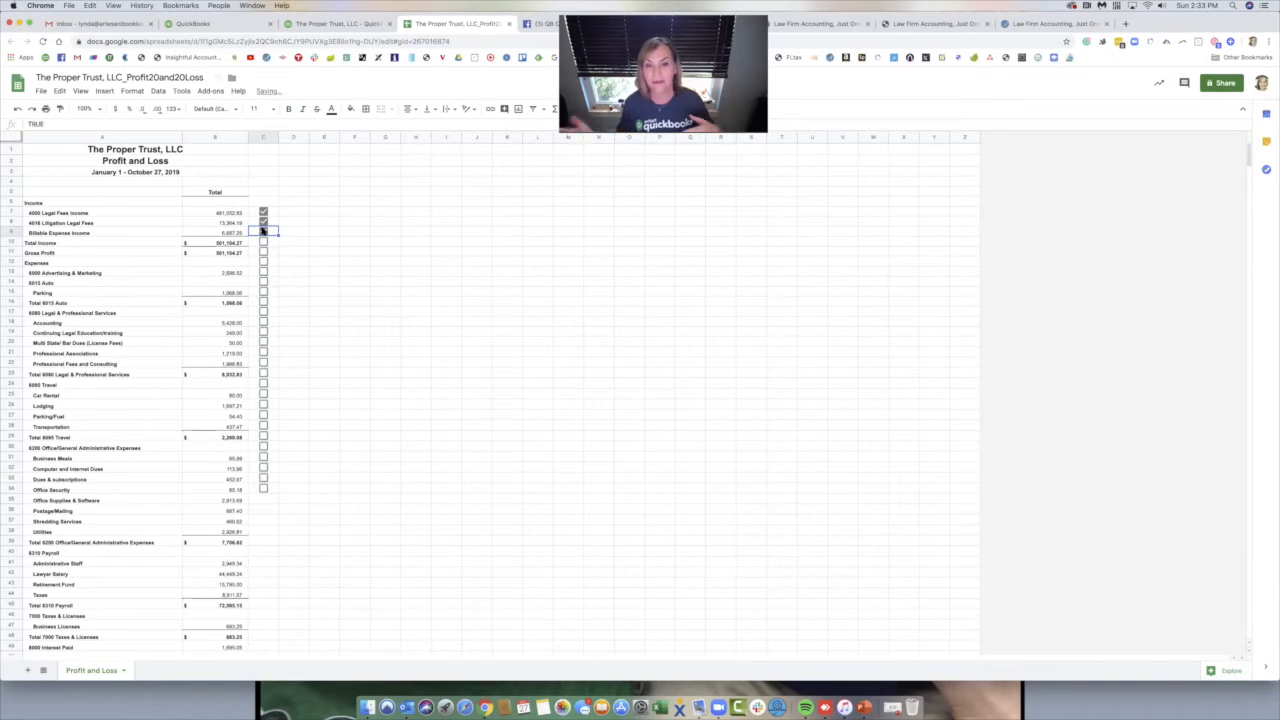